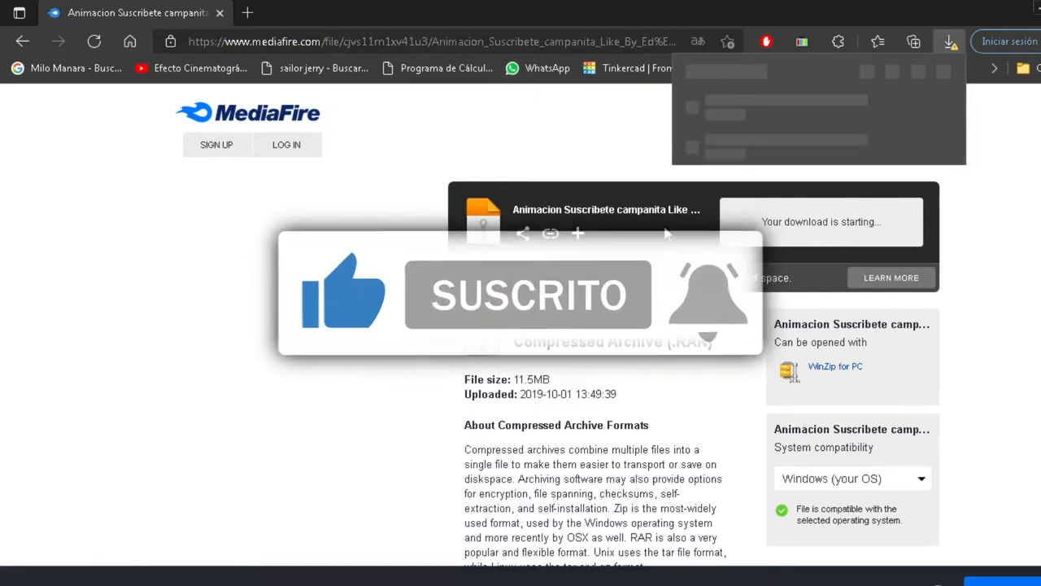
# - Download the 'Animacion Suscribete campanita' RAR from MediaFire and open it in WinRAR
pyautogui.click(948, 43)
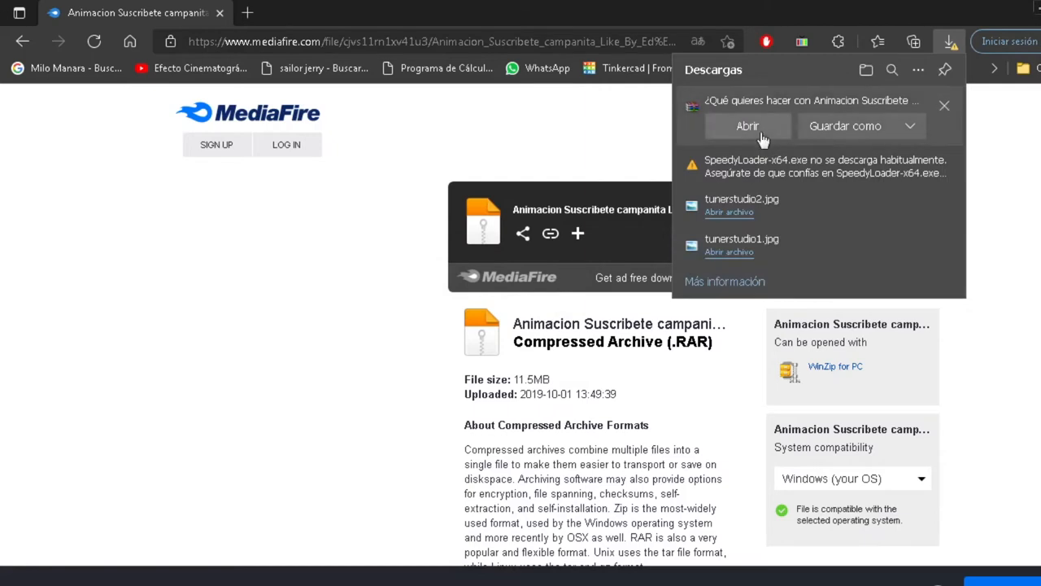
pyautogui.click(747, 125)
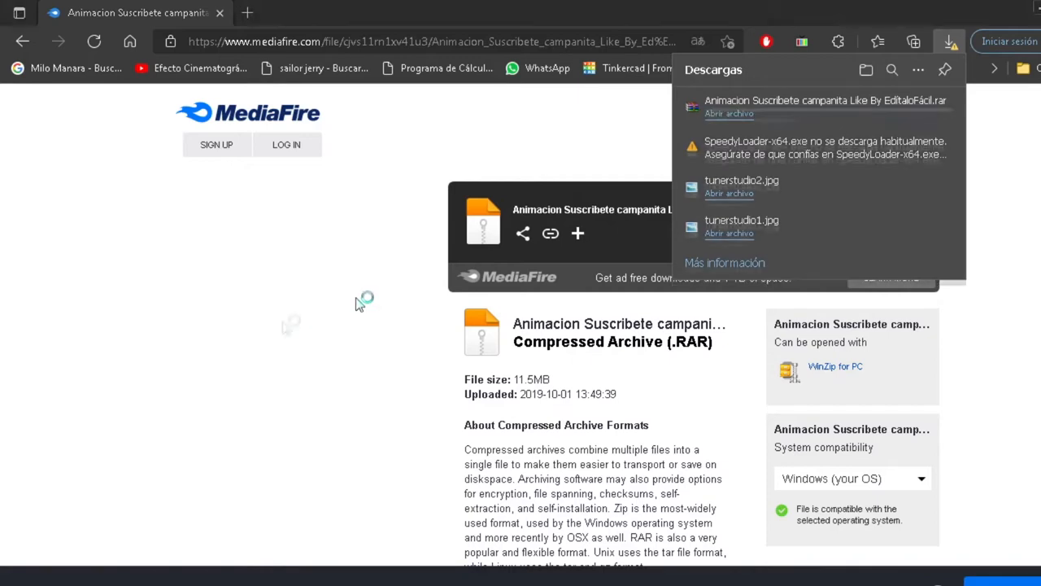
pyautogui.click(729, 114)
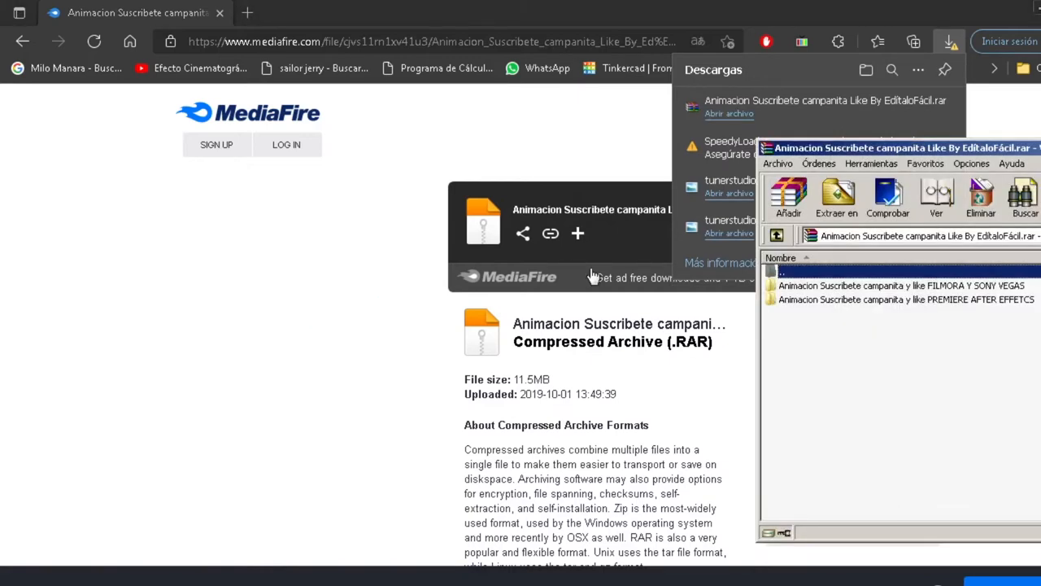
pyautogui.doubleClick(902, 284)
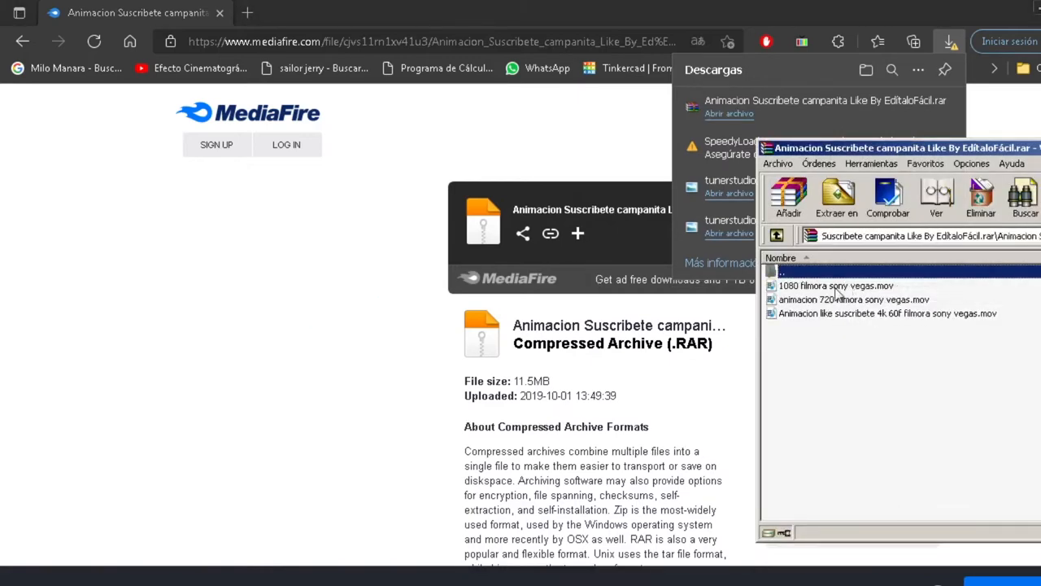
pyautogui.click(836, 287)
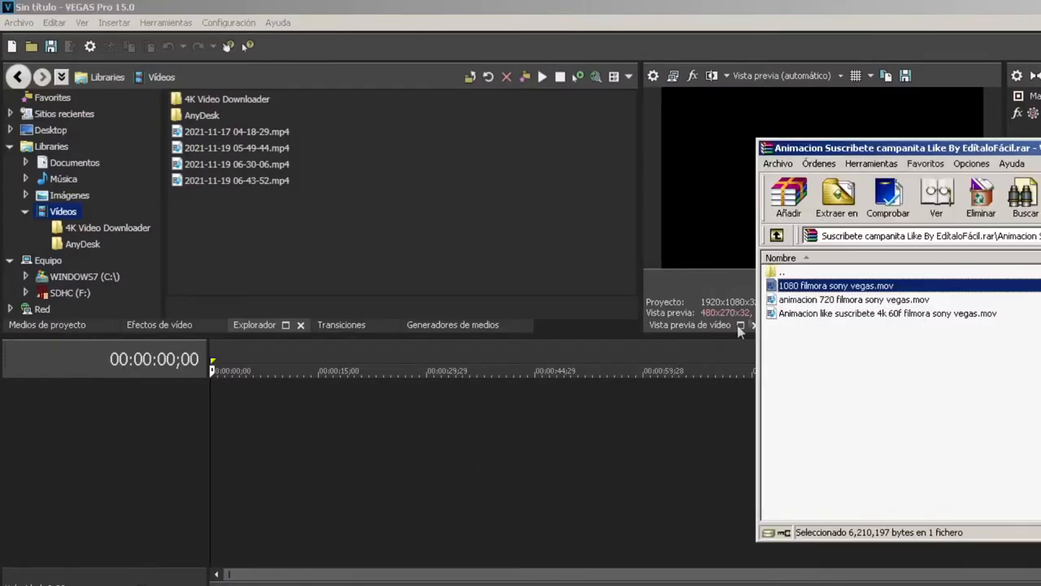
pyautogui.moveTo(872, 311)
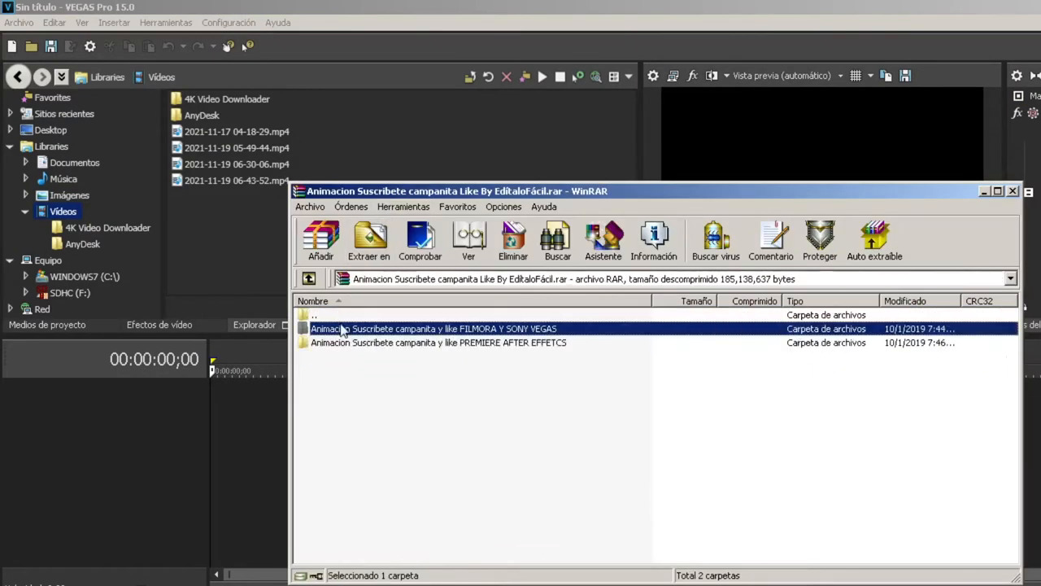
pyautogui.doubleClick(435, 329)
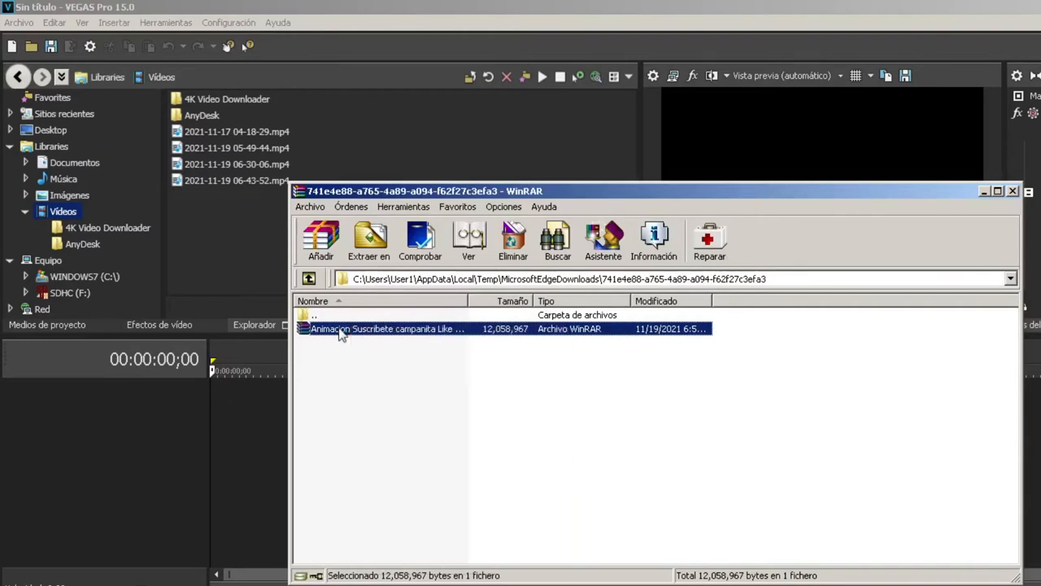
pyautogui.click(546, 480)
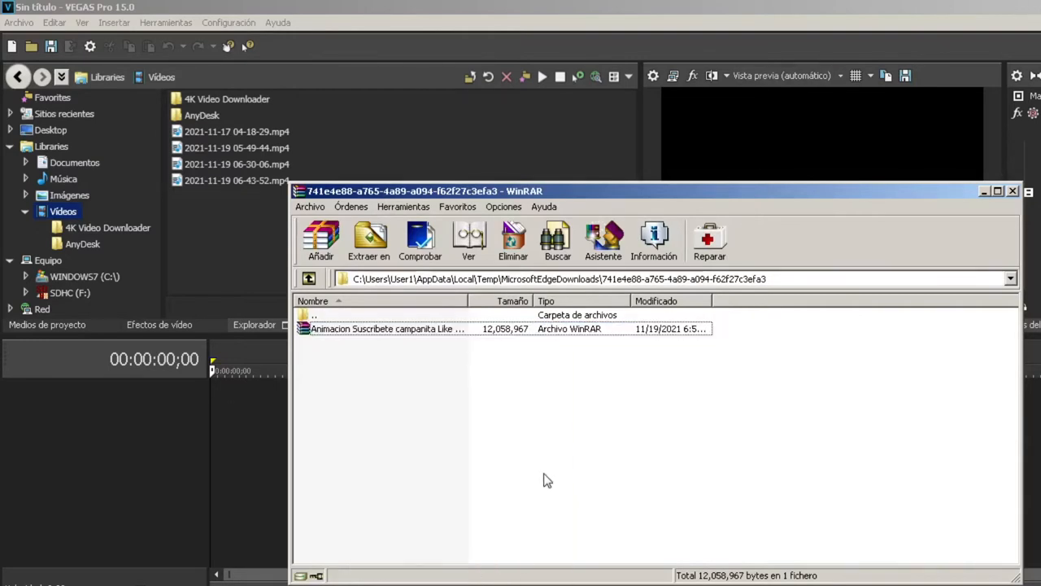
pyautogui.moveTo(714, 273)
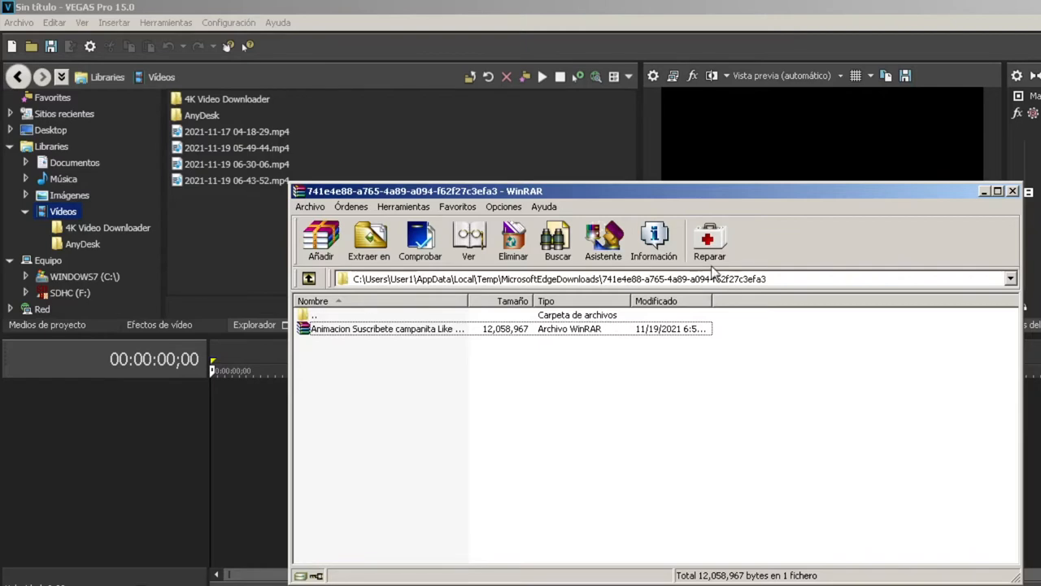
pyautogui.moveTo(651, 382)
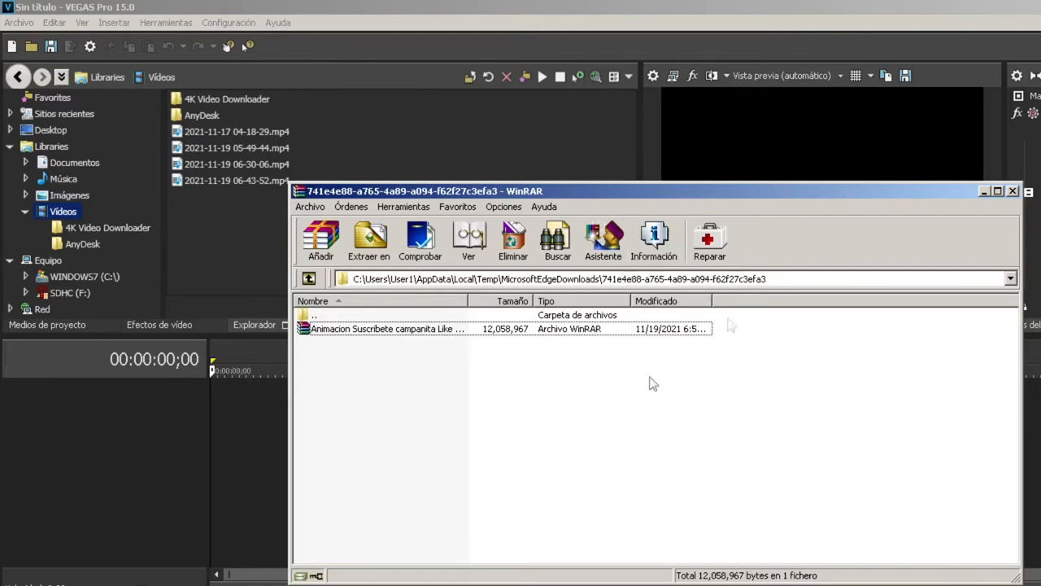
pyautogui.doubleClick(387, 328)
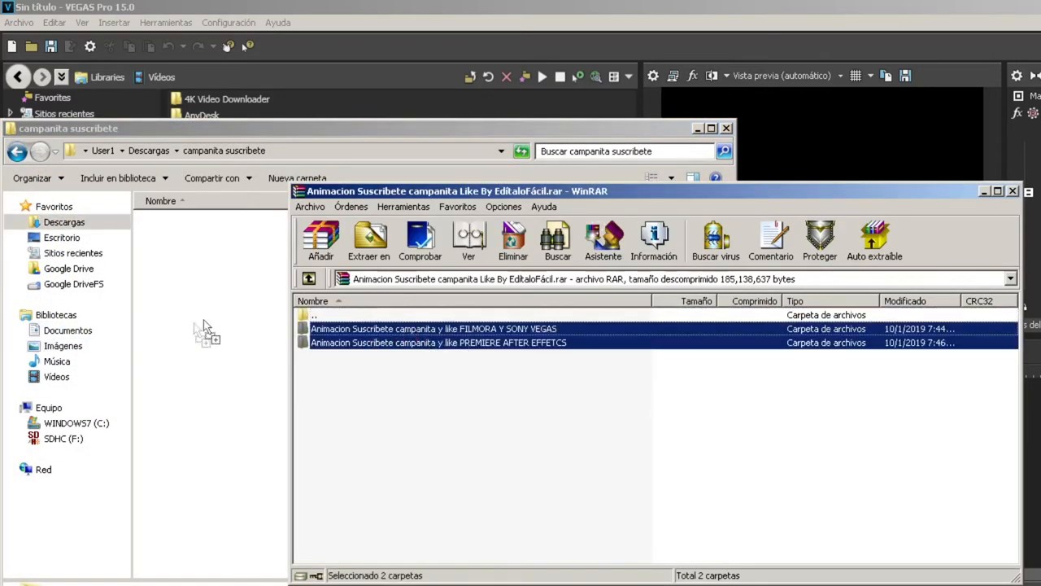
# - Extract both animation folders, enter FILMORA Y SONY VEGAS, and drop its 1080 .mov onto the VEGAS timeline
pyautogui.click(368, 241)
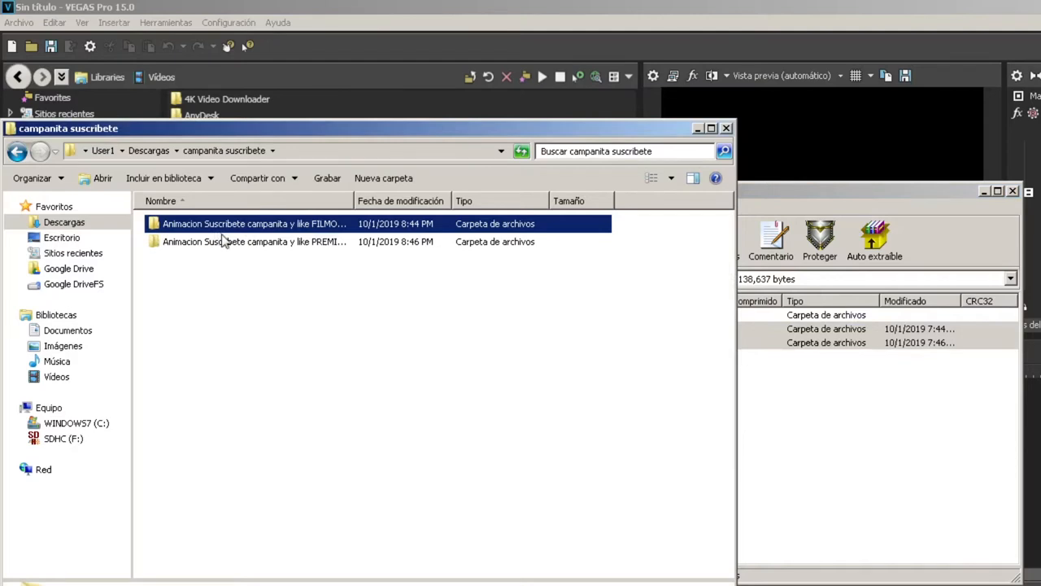
pyautogui.doubleClick(254, 222)
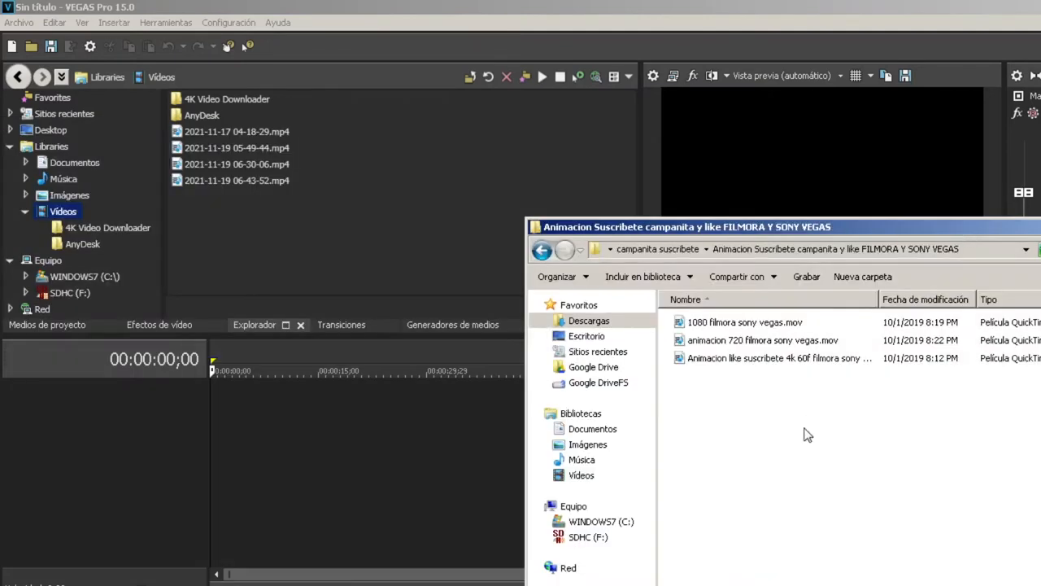
pyautogui.moveTo(745, 322); pyautogui.dragTo(322, 456)
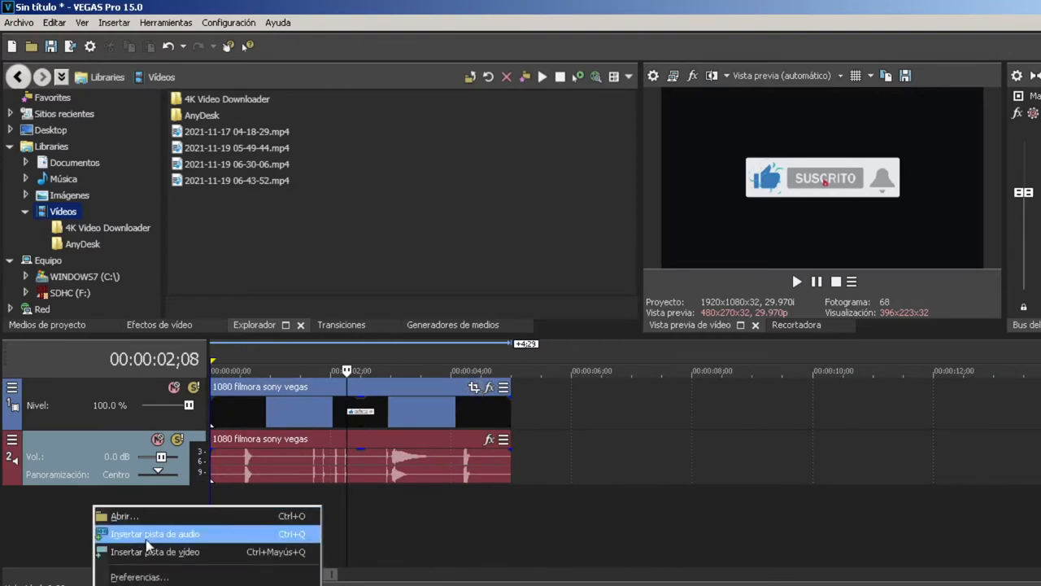
# - Insert an empty third video track and bring up the 1080 bell clip's Event FX chooser
pyautogui.click(155, 534)
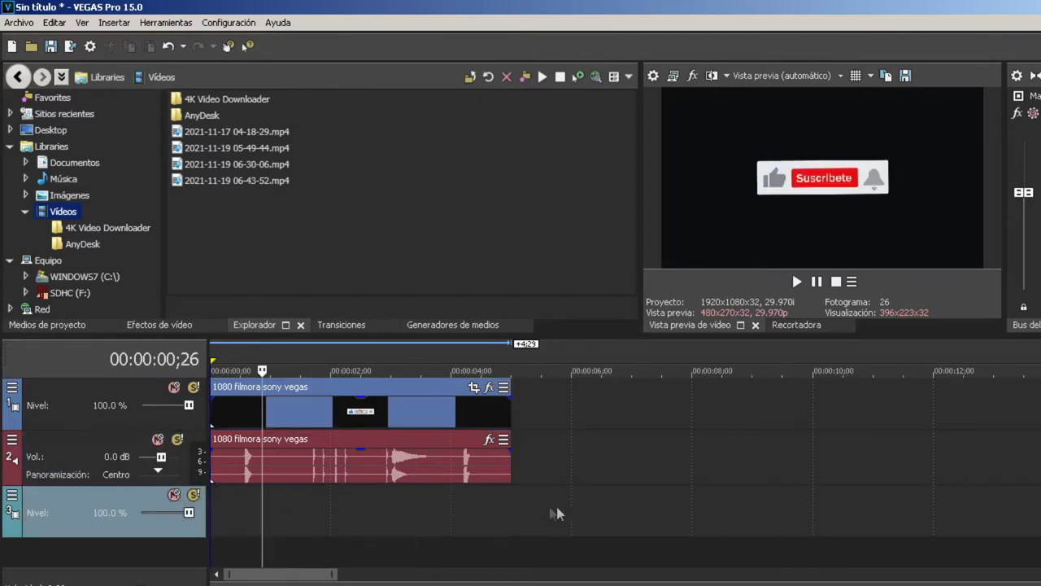
pyautogui.moveTo(463, 395)
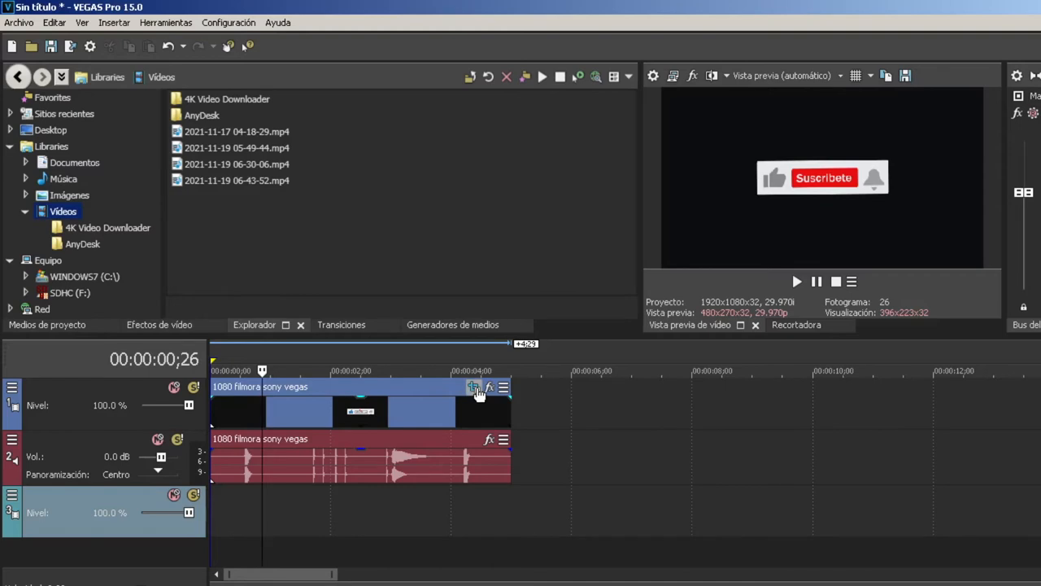
pyautogui.click(472, 387)
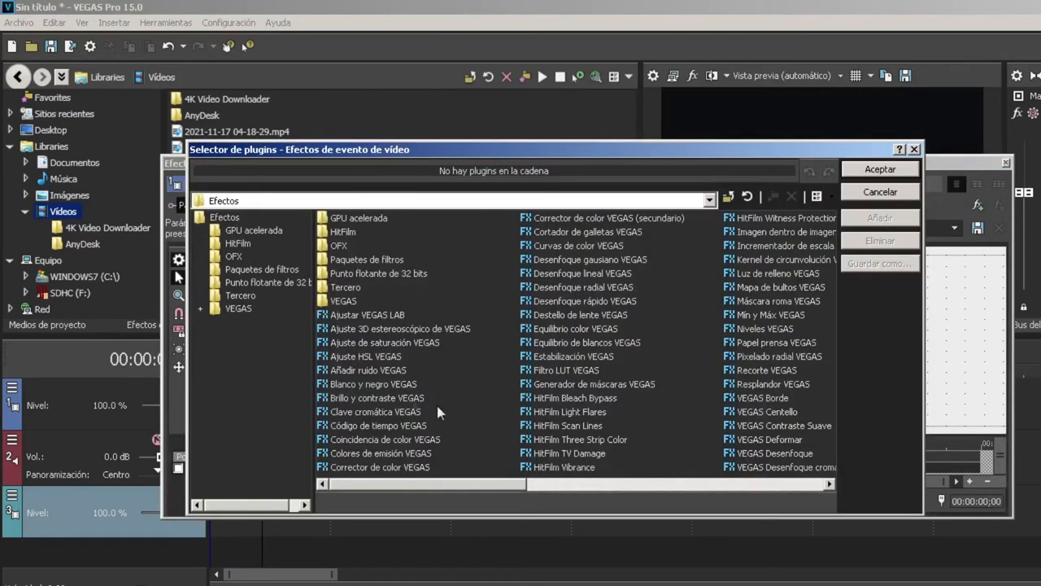
# - Apply Clave cromática (VEGAS Chroma Key, black key color) to the 1080 bell clip
pyautogui.click(377, 410)
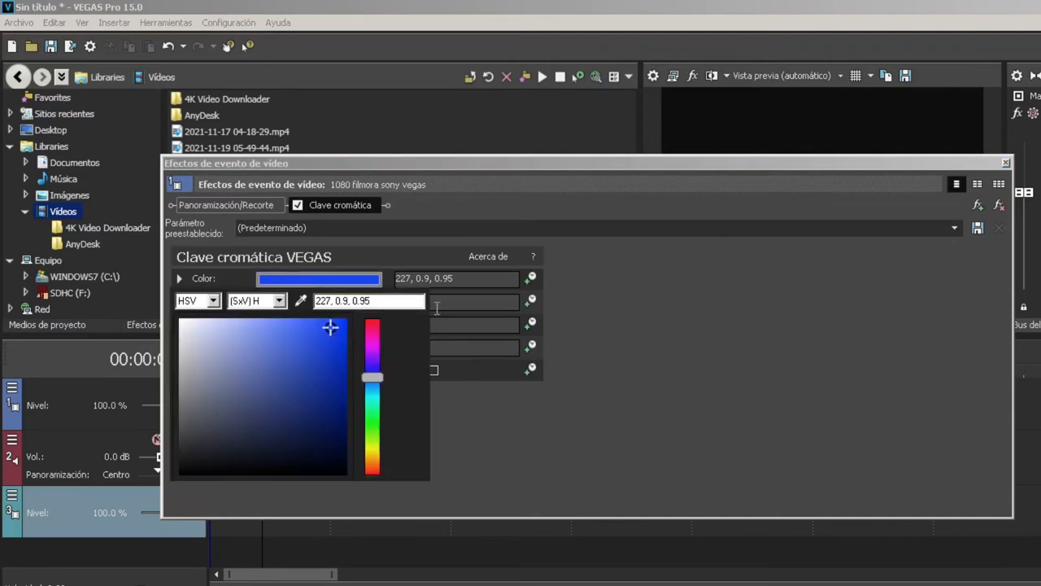
pyautogui.moveTo(325, 407)
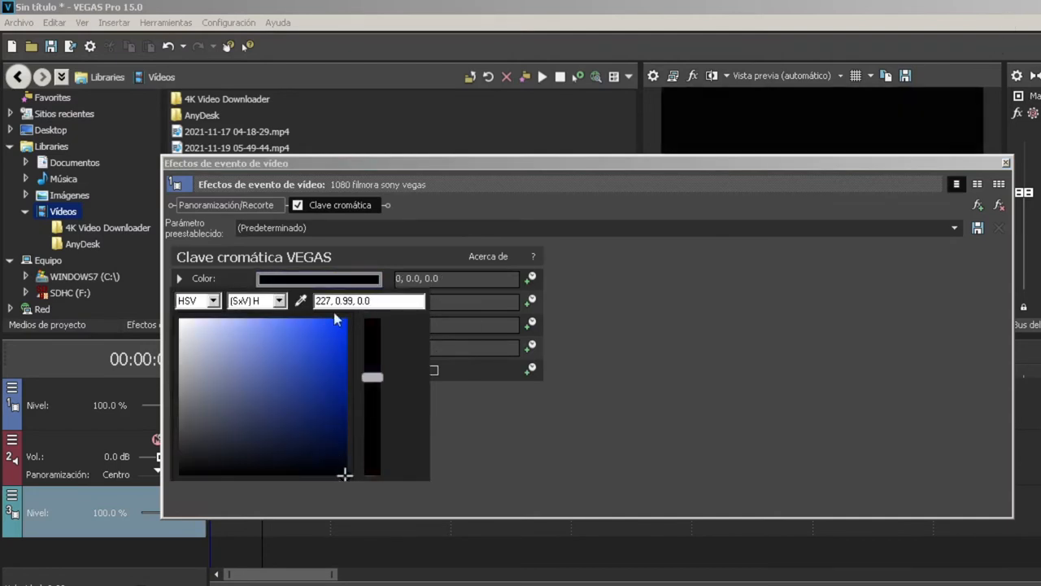
pyautogui.click(179, 278)
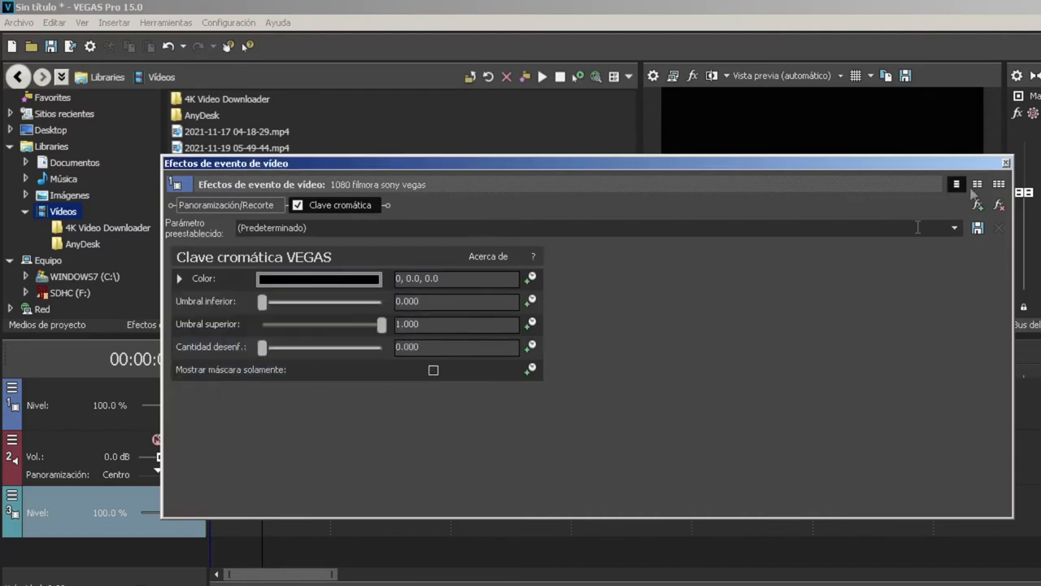
pyautogui.moveTo(980, 150)
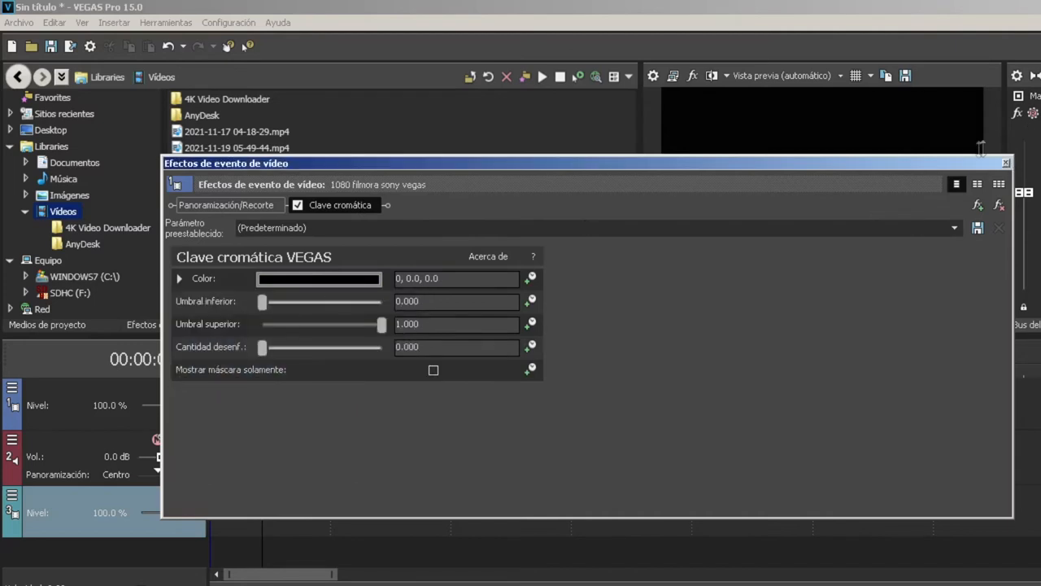
pyautogui.click(1005, 163)
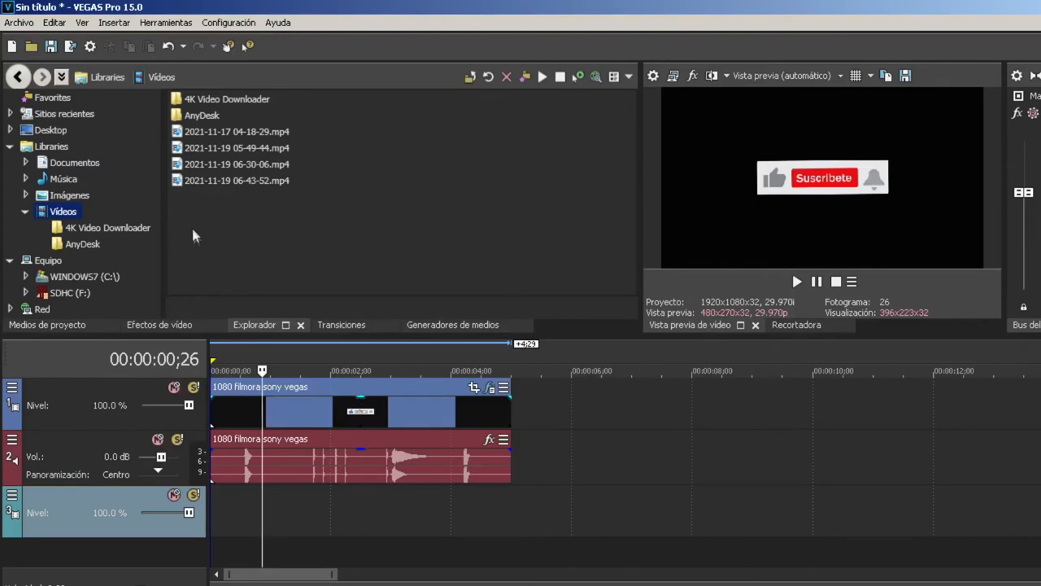
# - Add a white Solid Color generator event on video track 3 beneath the bell clip
pyautogui.click(452, 325)
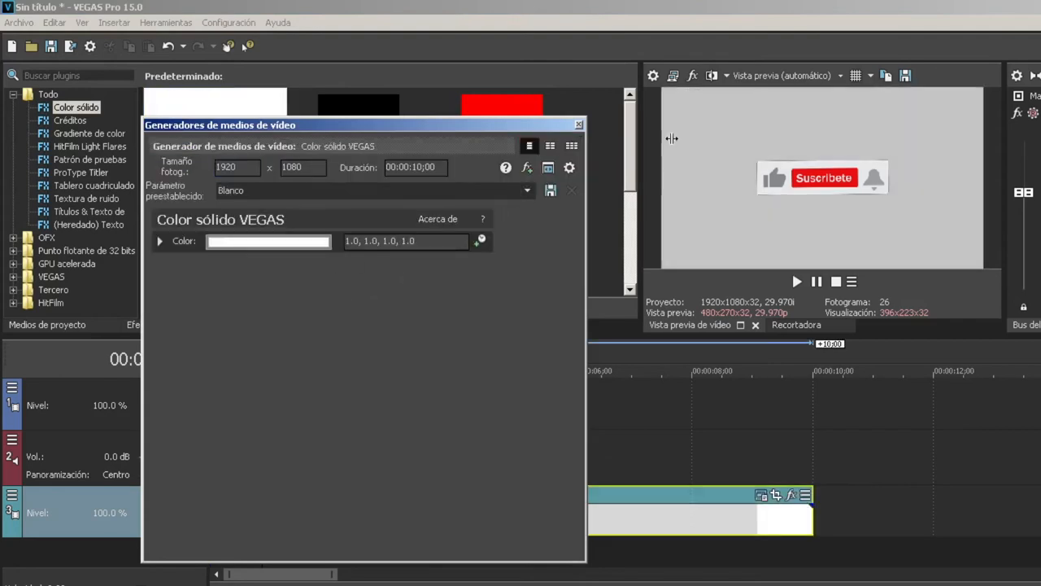
pyautogui.click(579, 124)
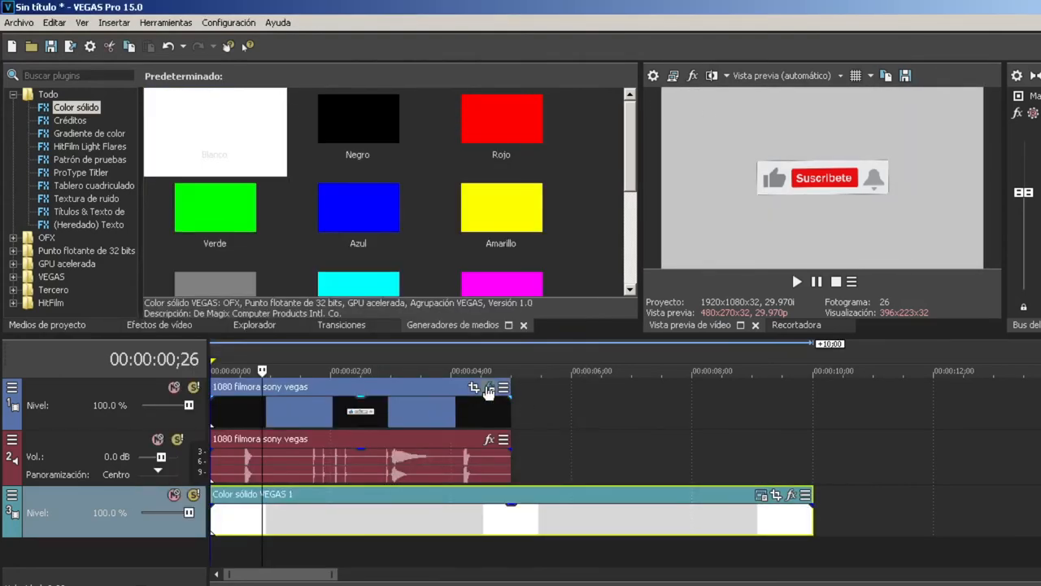
# - Raise the bell clip's chroma key Umbral inferior to 0.075 so the black keys out over white
pyautogui.click(488, 388)
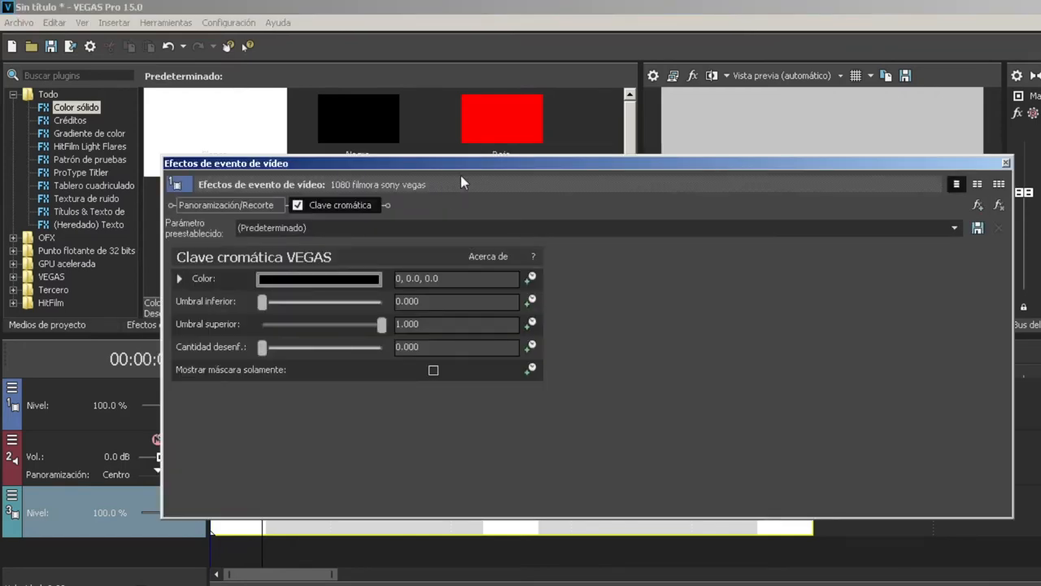
pyautogui.moveTo(225, 163); pyautogui.dragTo(184, 299)
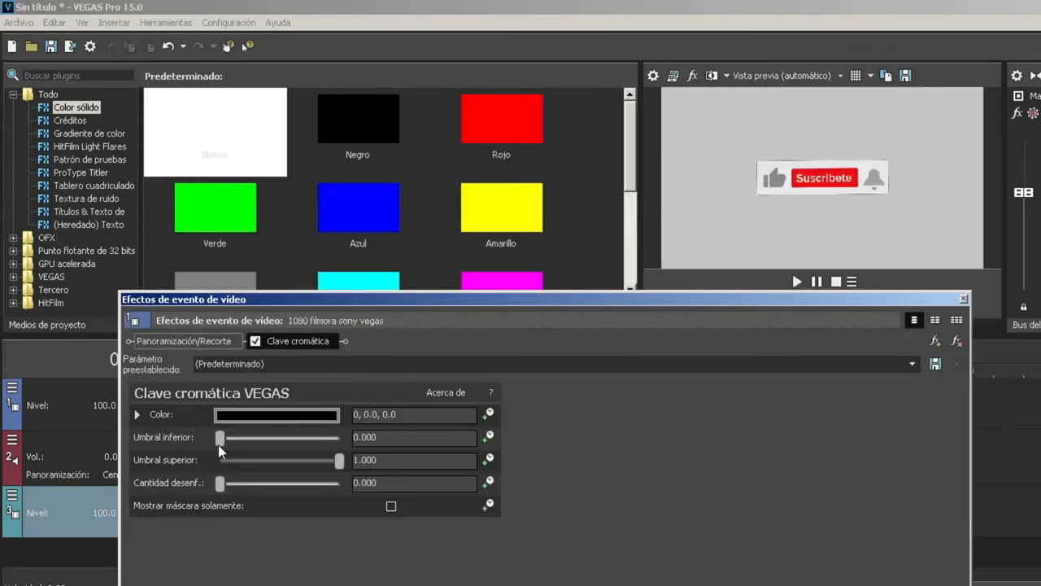
pyautogui.moveTo(220, 438); pyautogui.dragTo(230, 438)
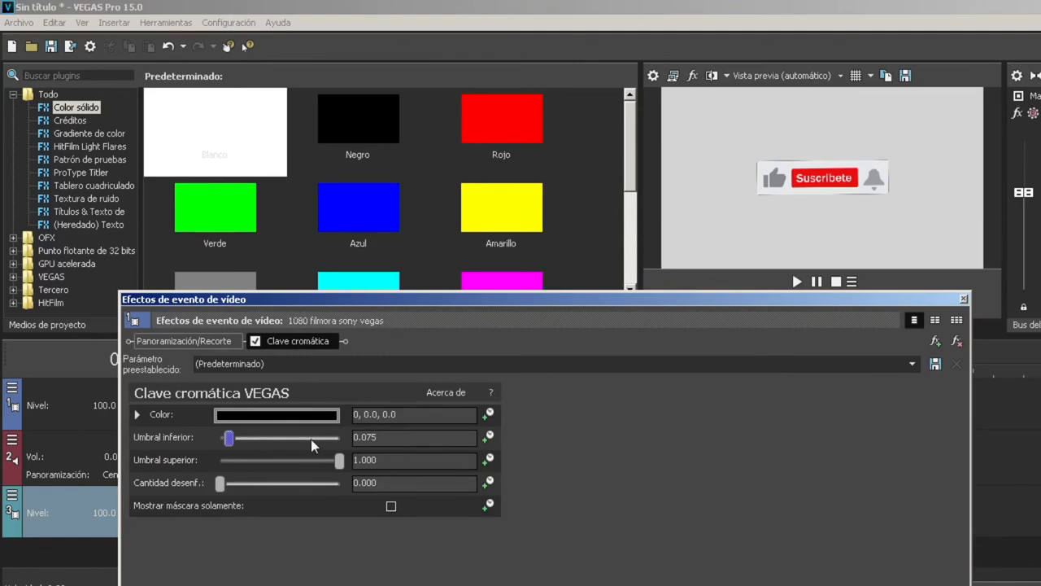
pyautogui.moveTo(228, 437); pyautogui.dragTo(338, 438)
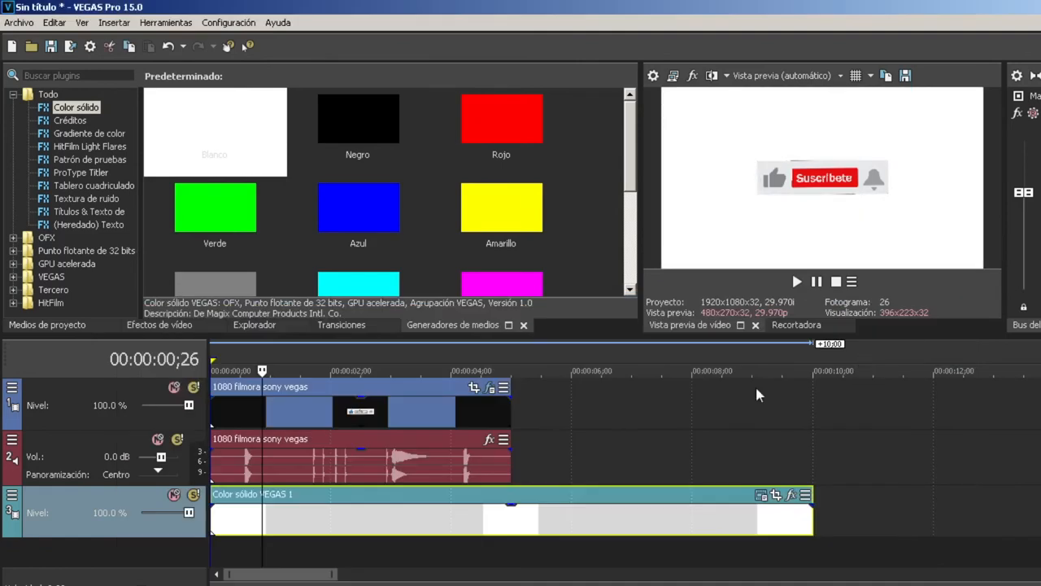
pyautogui.click(797, 279)
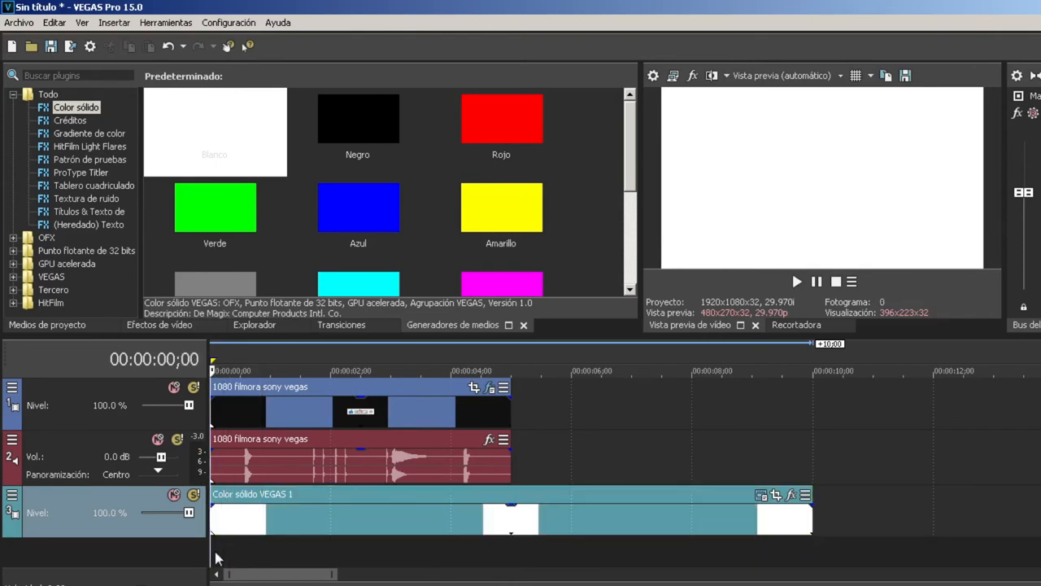
# - Play back the keyed bell animation over the white background, then stop
pyautogui.click(797, 281)
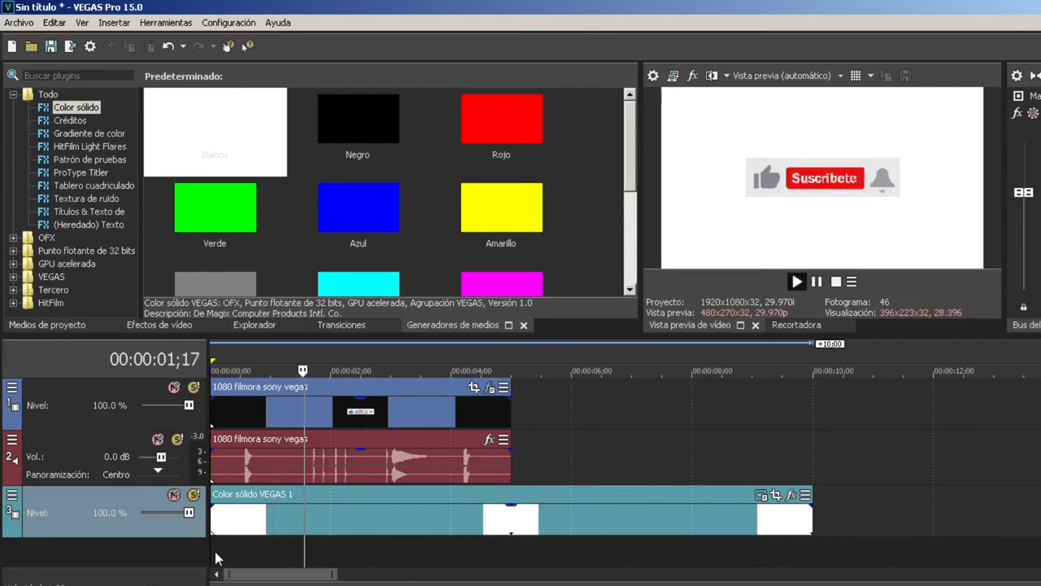
pyautogui.click(797, 281)
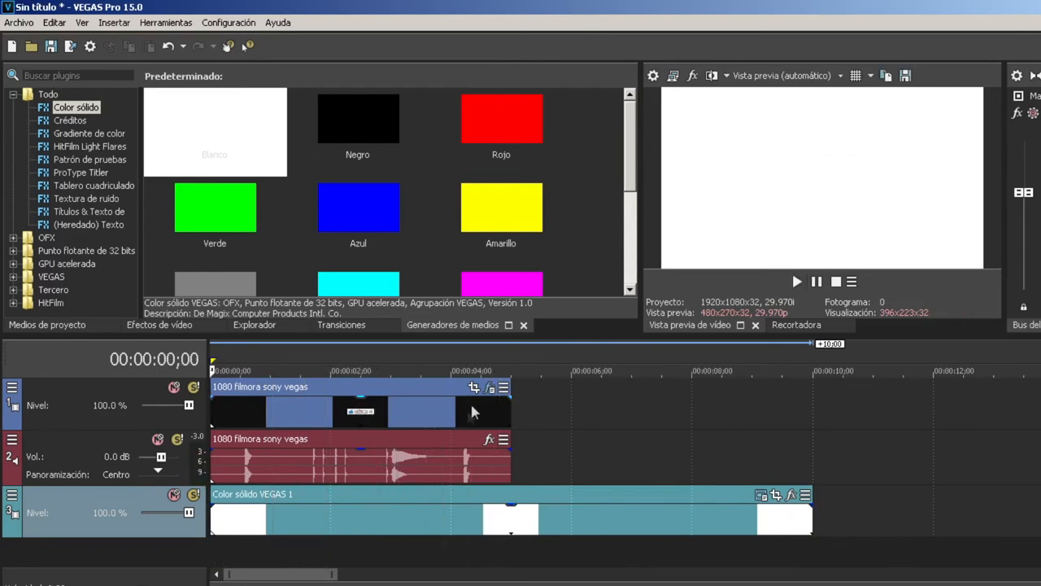
# - Set the chroma key Umbral inferior to 1.000 and Cantidad desenf. to about 0.122
pyautogui.click(488, 387)
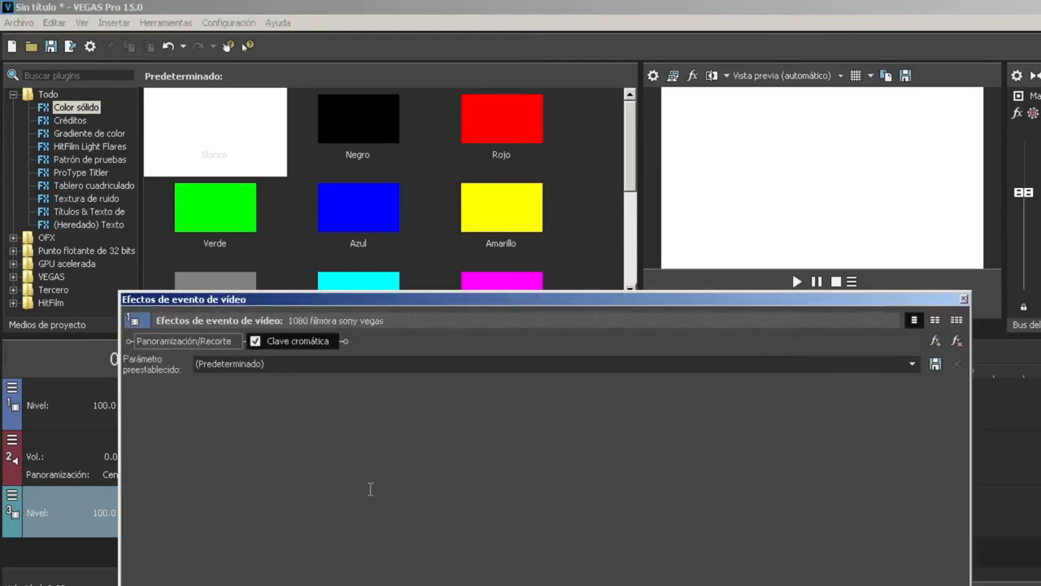
pyautogui.click(298, 342)
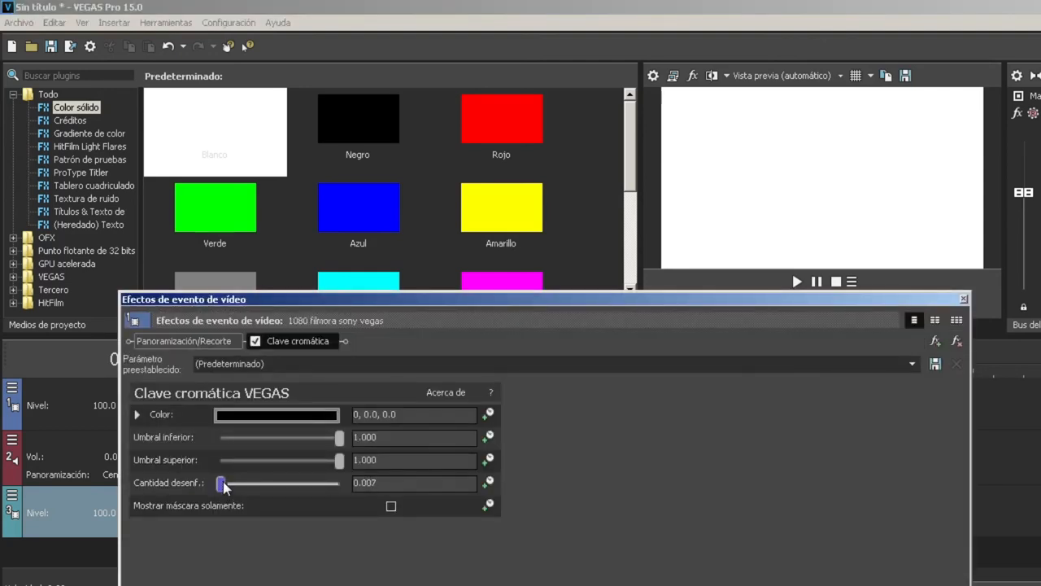
pyautogui.moveTo(221, 483); pyautogui.dragTo(234, 484)
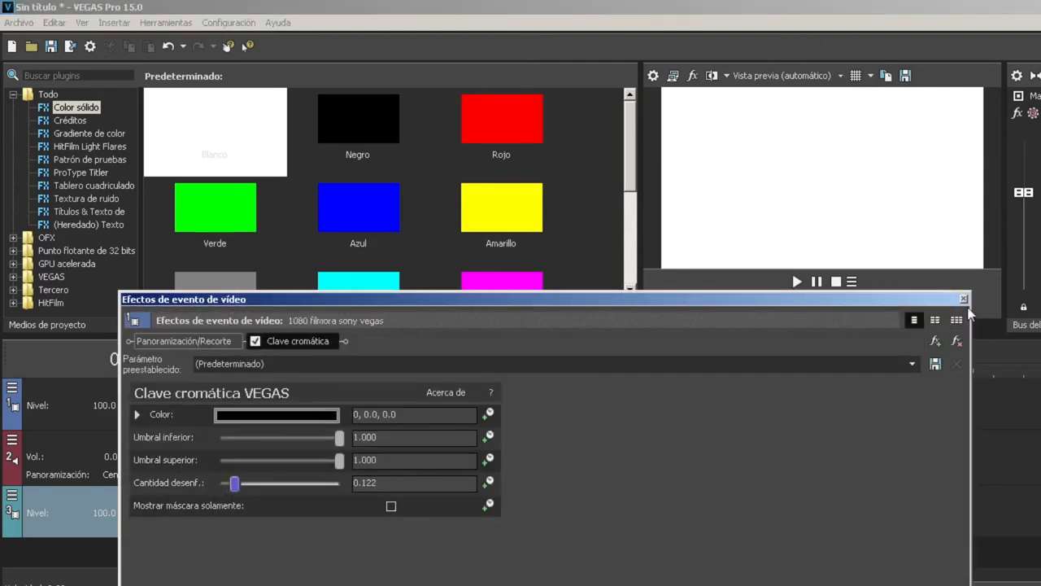
pyautogui.click(964, 299)
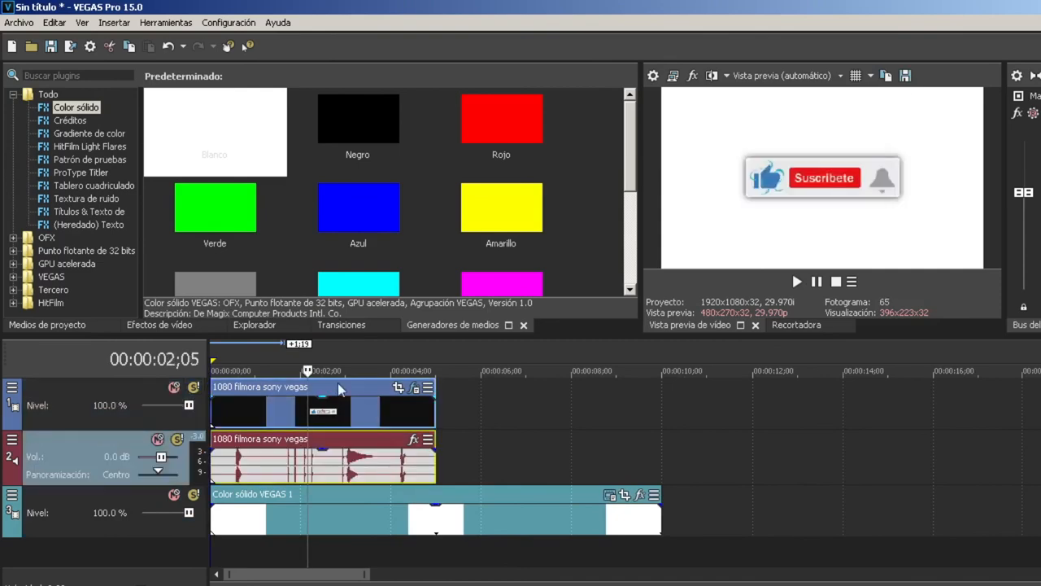
# - Copy the bell event with its audio to a later point on the timeline, then browse the Archivo and Ayuda menus
pyautogui.rightClick(340, 387)
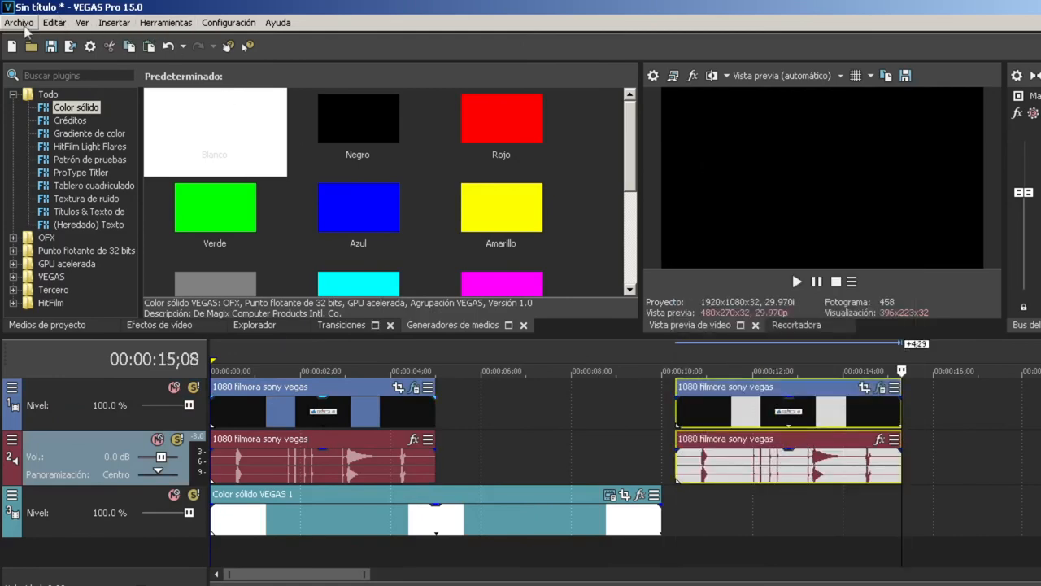
pyautogui.click(19, 22)
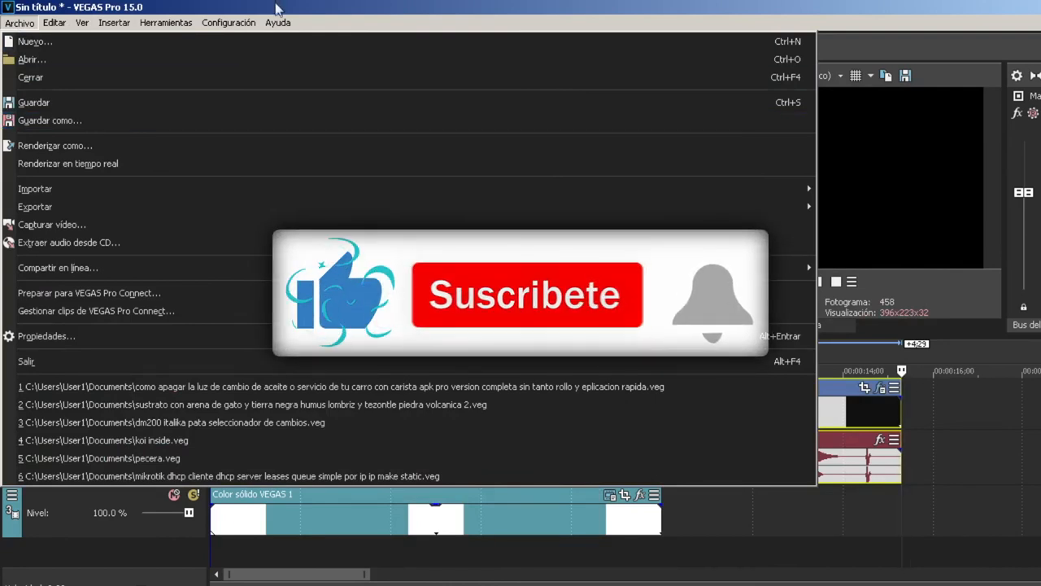
pyautogui.click(278, 23)
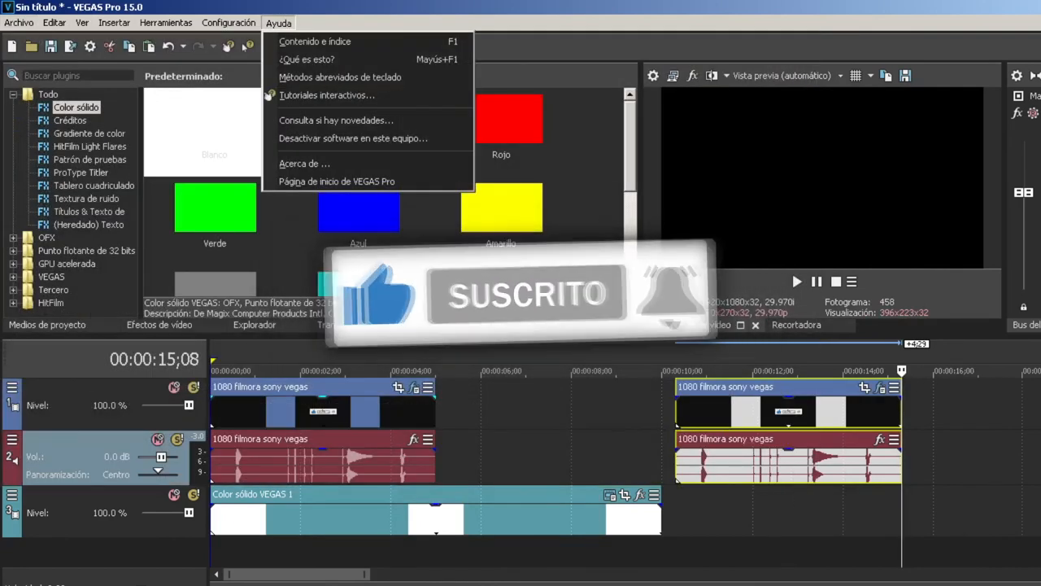